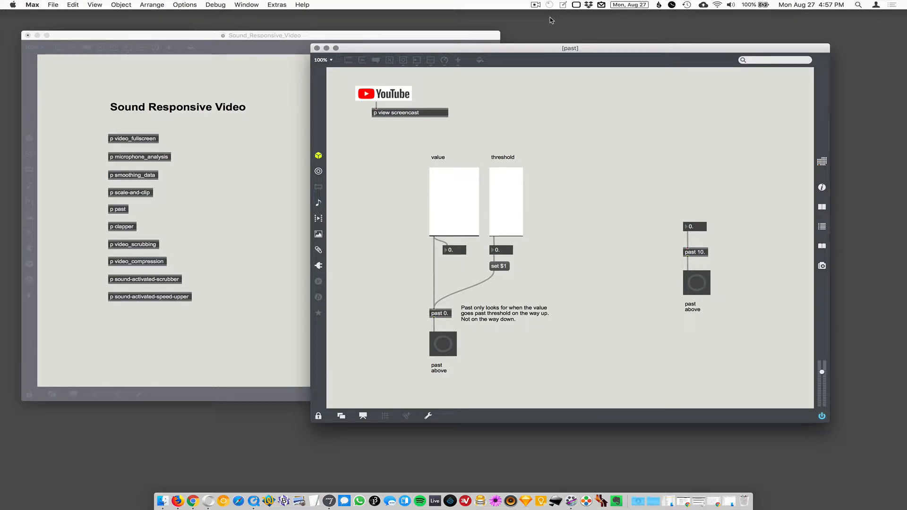
mouse_move(623, 208)
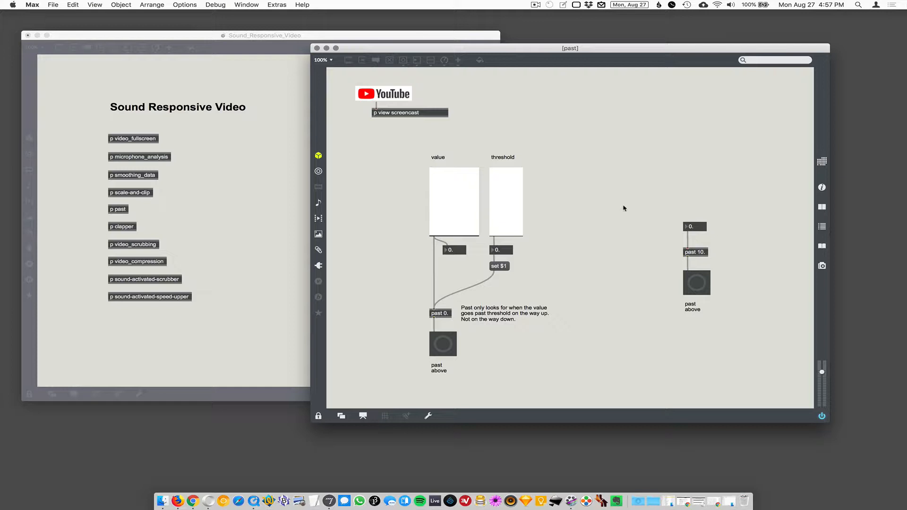
mouse_move(459, 304)
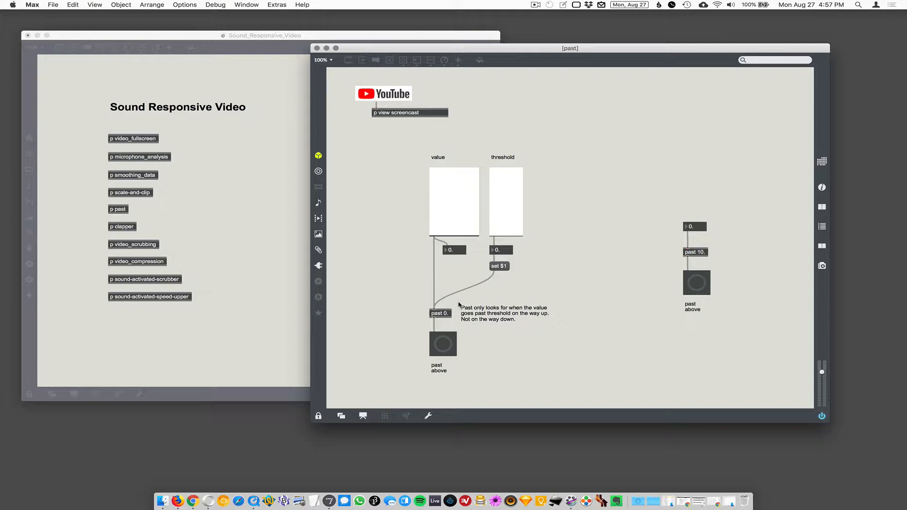
mouse_move(471, 292)
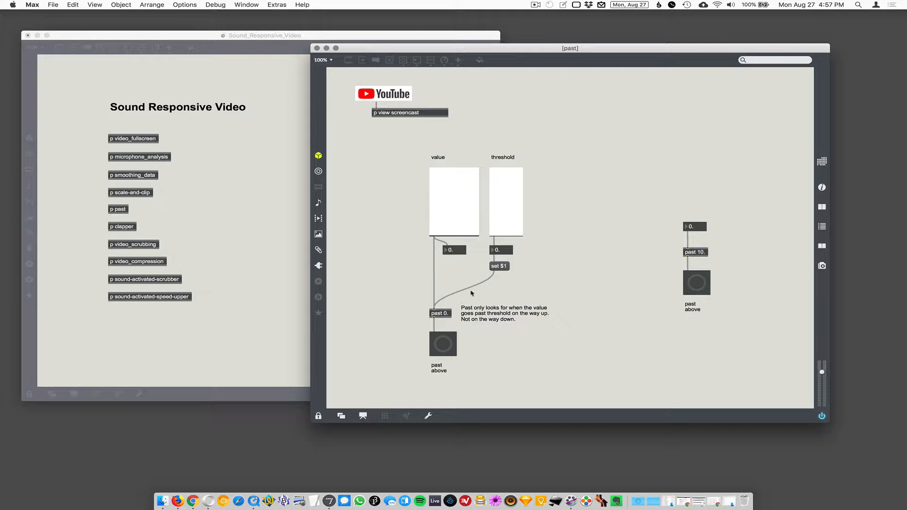
mouse_move(456, 315)
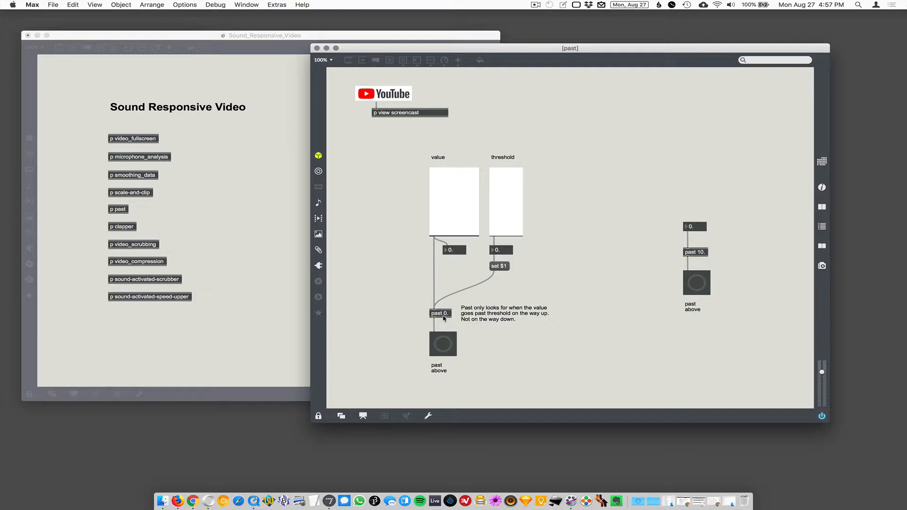
mouse_move(445, 318)
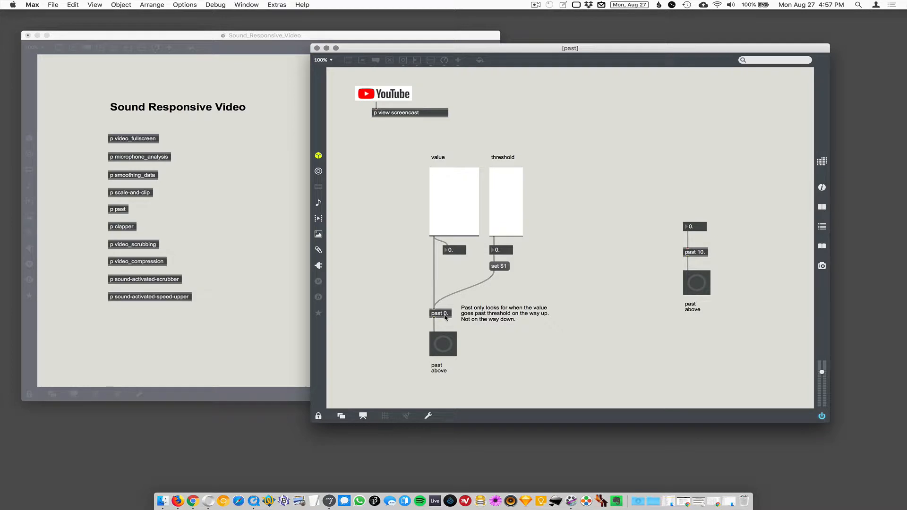
Edit the object to read 'past 0.5' between unlocking and relocking the patcher
key(cmd+e)
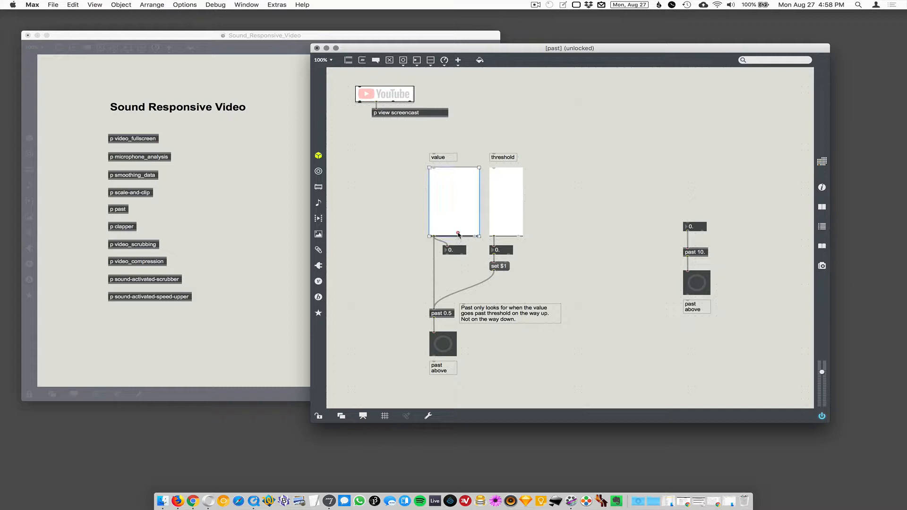
key(Cmd+E)
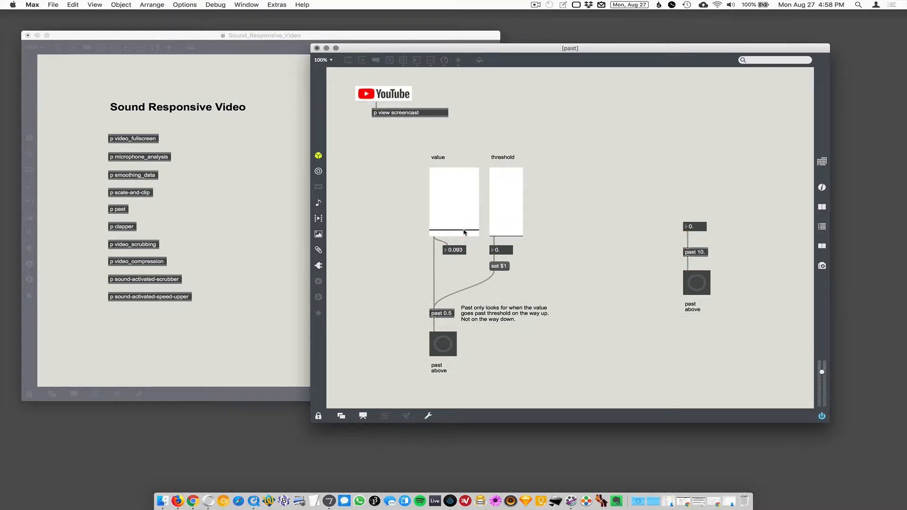
Sweep the value slider from about 0.09 up to 0.667, crossing 0.5, then back down to 0.290
drag(463, 231, 463, 223)
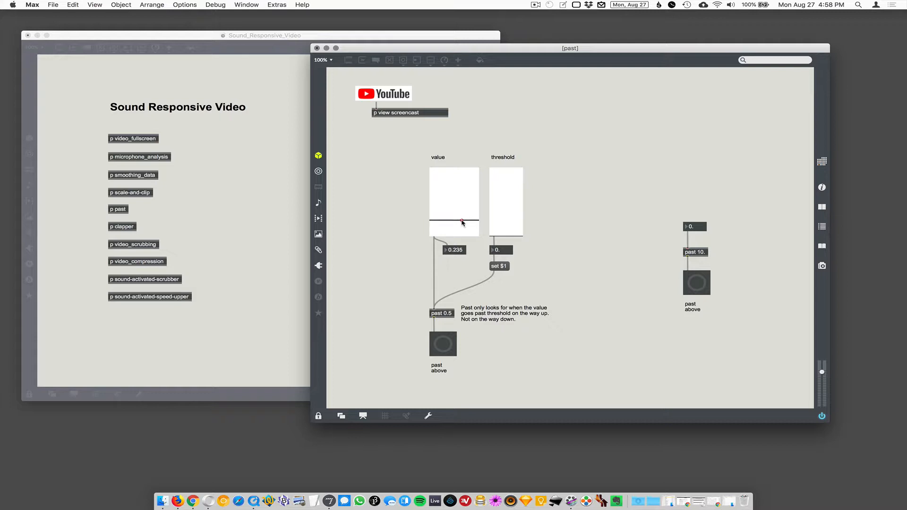
drag(458, 223, 463, 210)
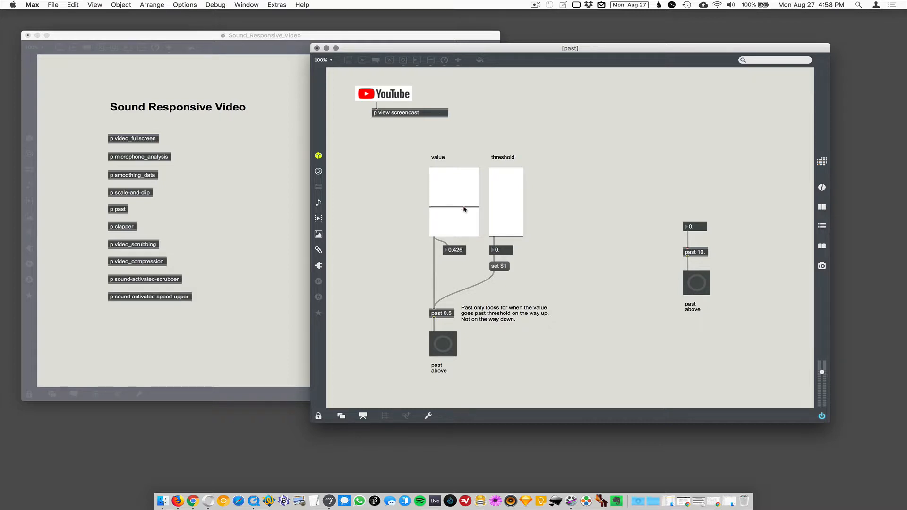
drag(454, 208, 454, 194)
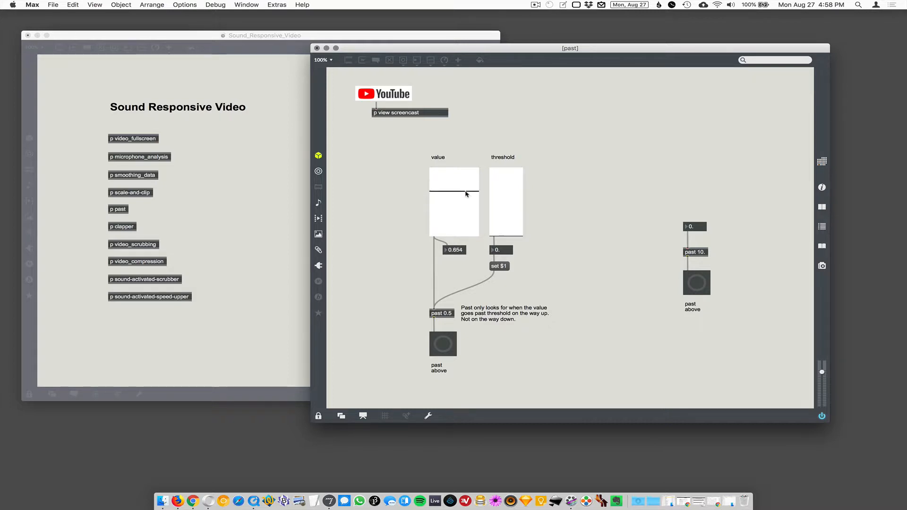
drag(466, 195, 468, 192)
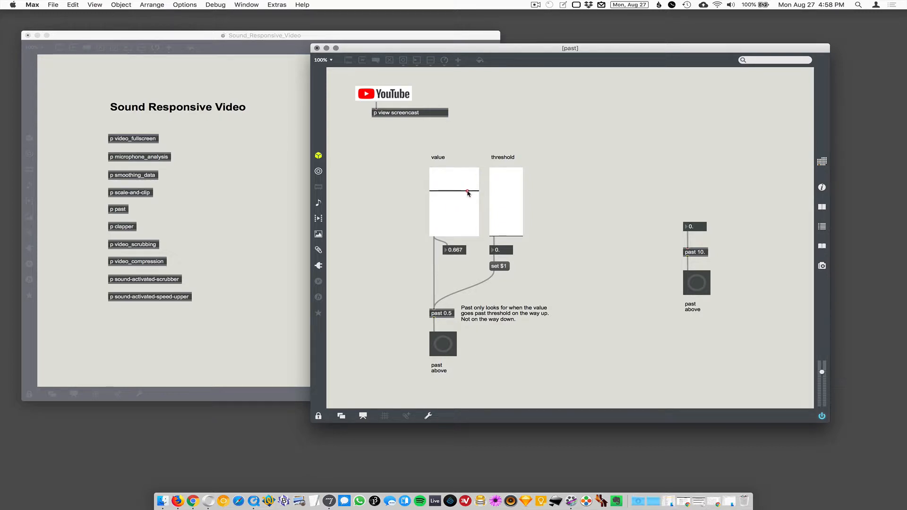
drag(467, 194, 468, 198)
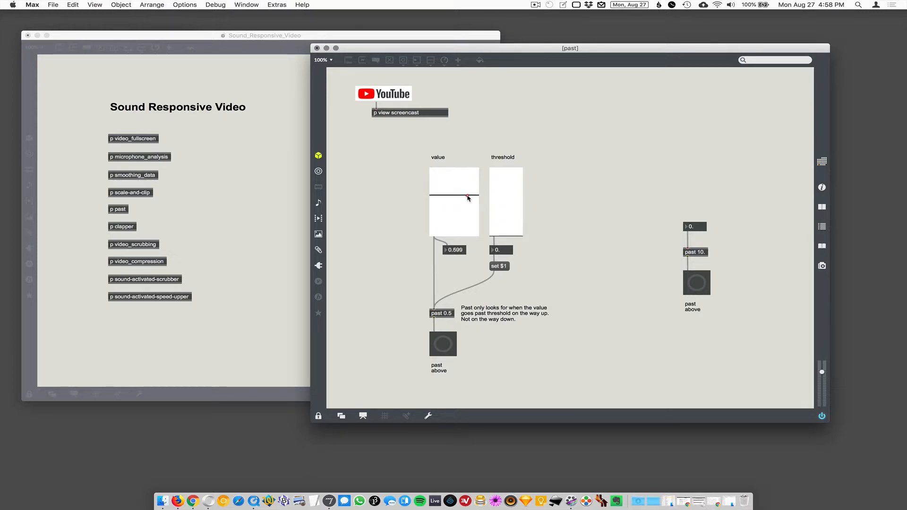
drag(468, 196, 466, 208)
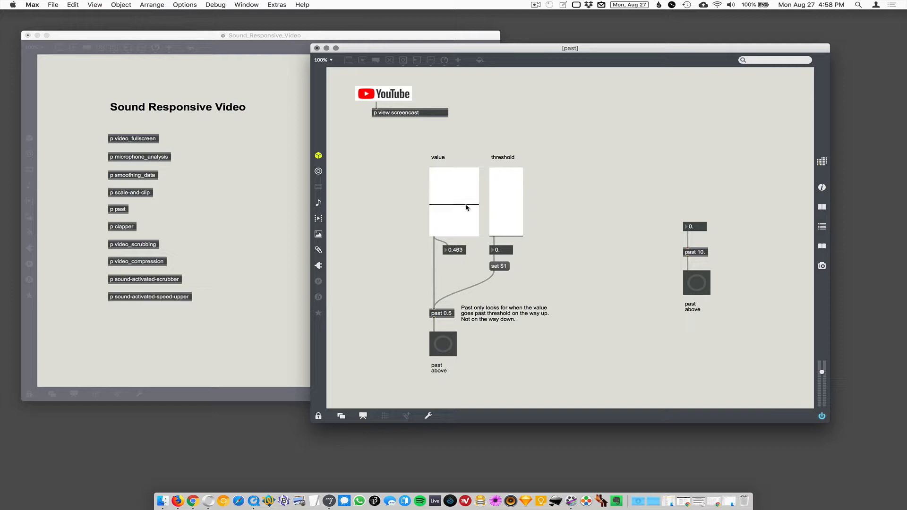
drag(466, 208, 463, 220)
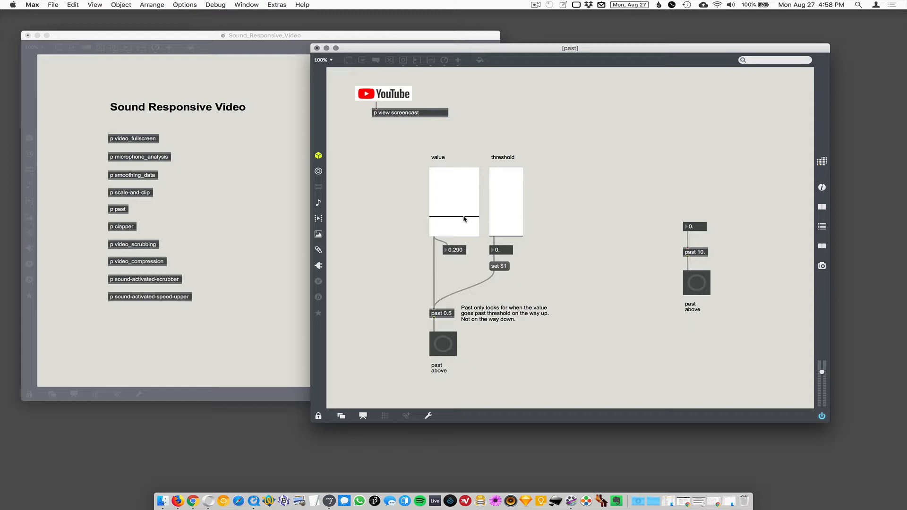
mouse_move(425, 313)
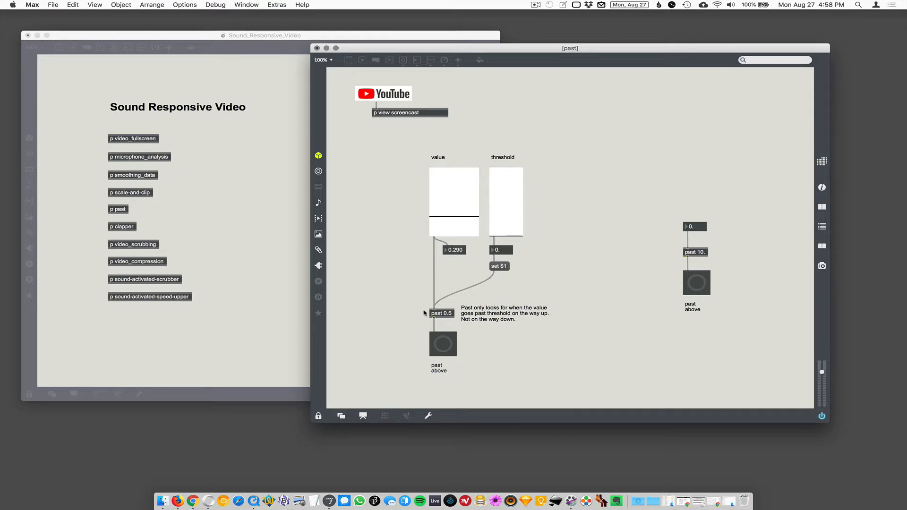
mouse_move(516, 212)
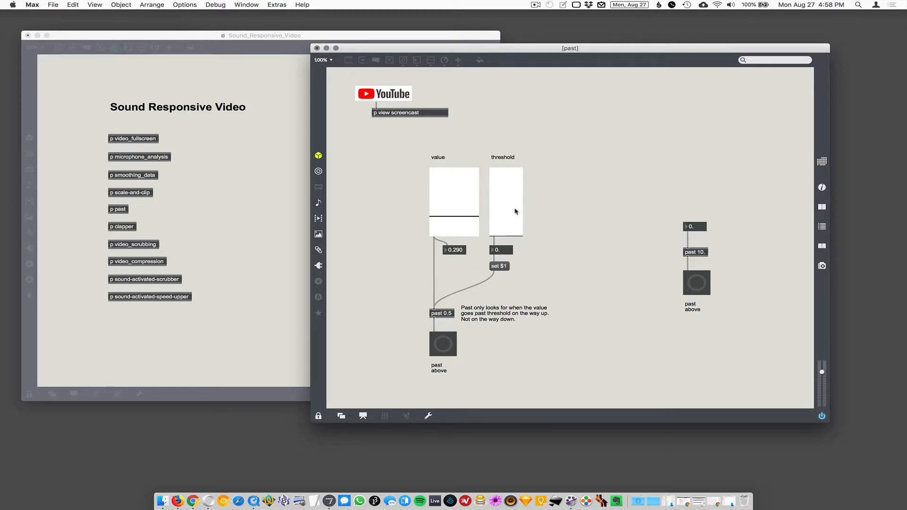
mouse_move(513, 177)
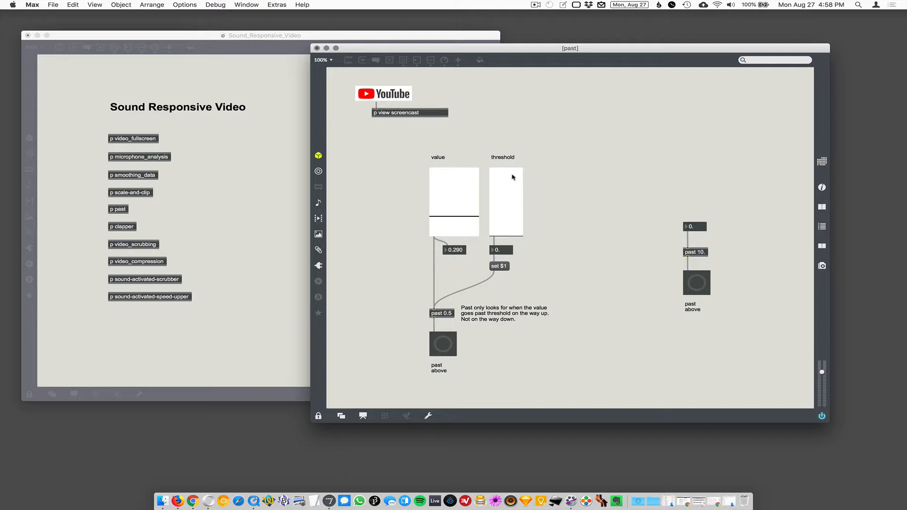
mouse_move(490, 282)
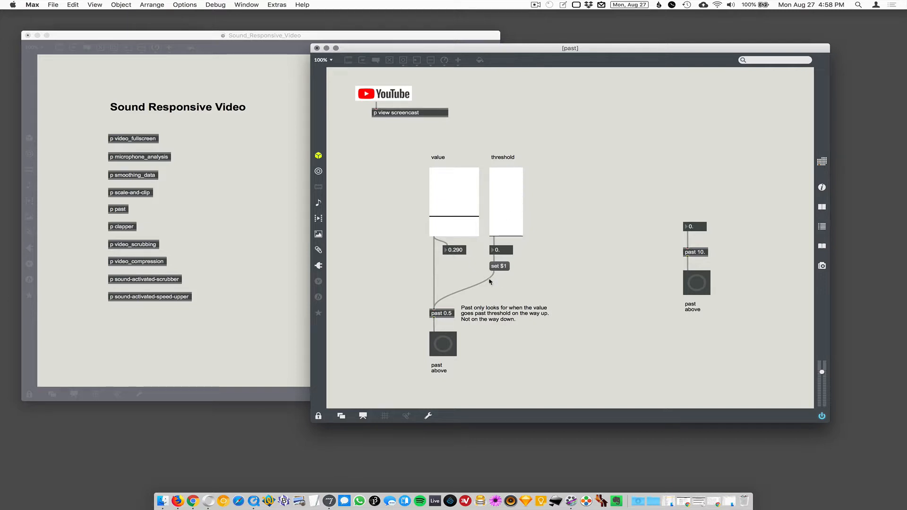
mouse_move(509, 273)
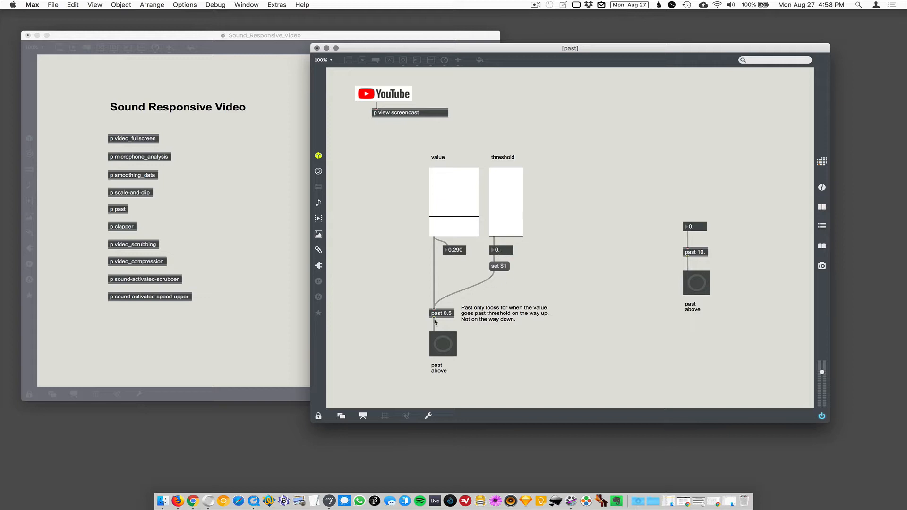
mouse_move(451, 308)
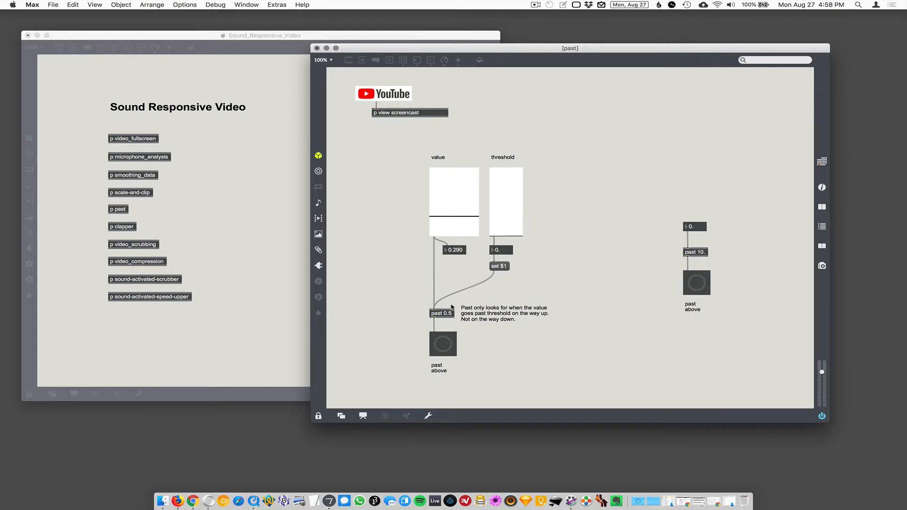
mouse_move(512, 269)
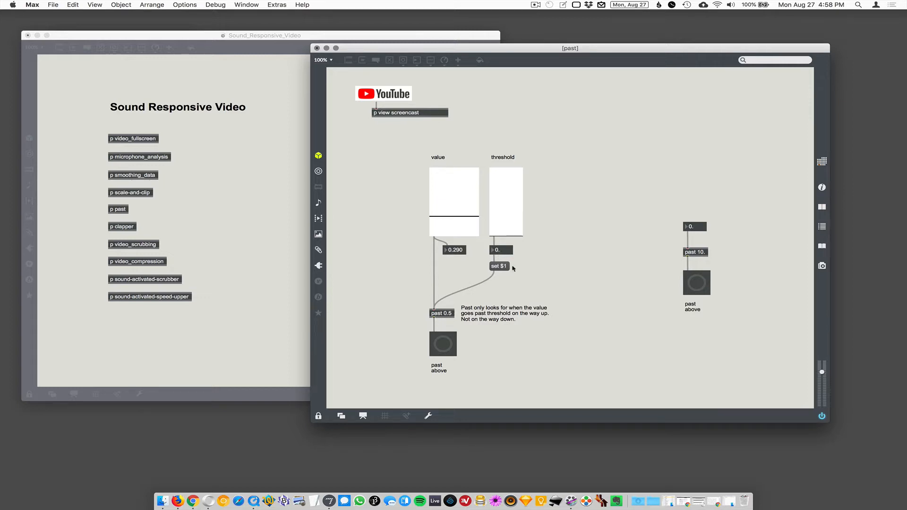
mouse_move(450, 314)
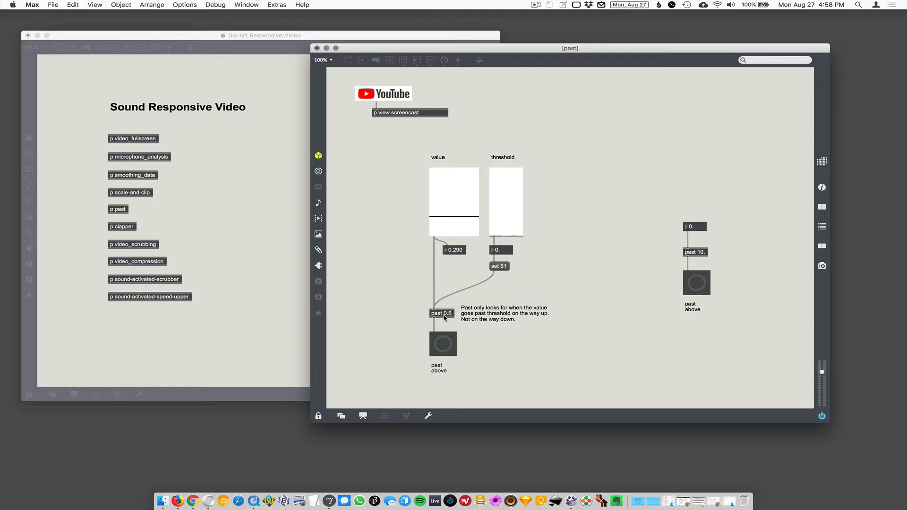
mouse_move(452, 319)
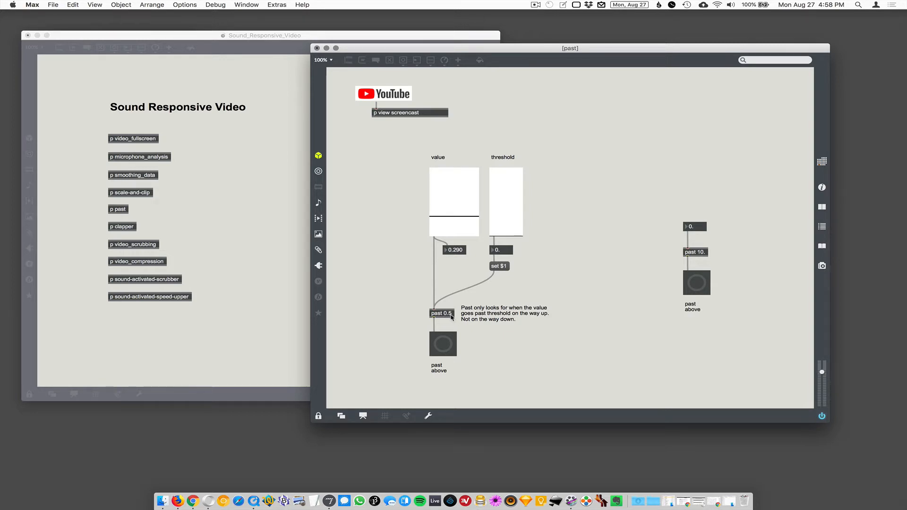
Raise the threshold slider to 0.809, then sweep the value up to about 0.92 and back to 0.432
drag(505, 228, 504, 181)
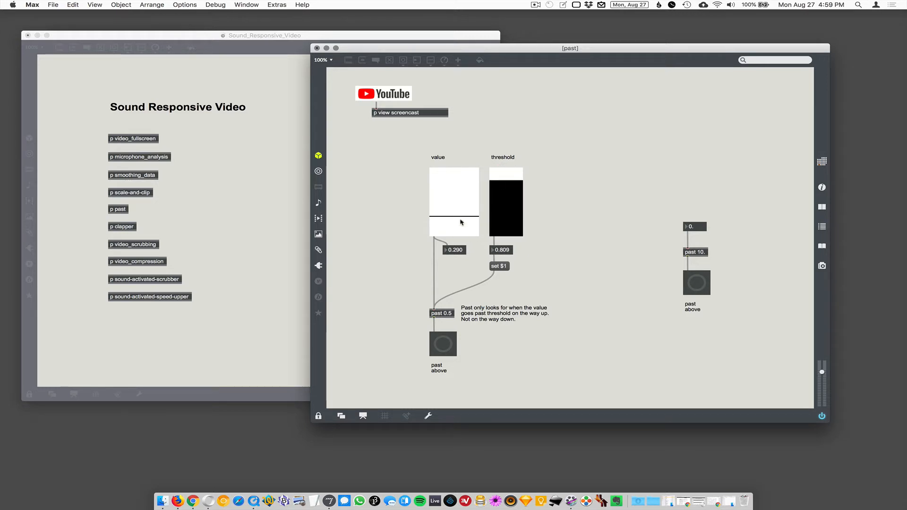
drag(461, 222, 468, 209)
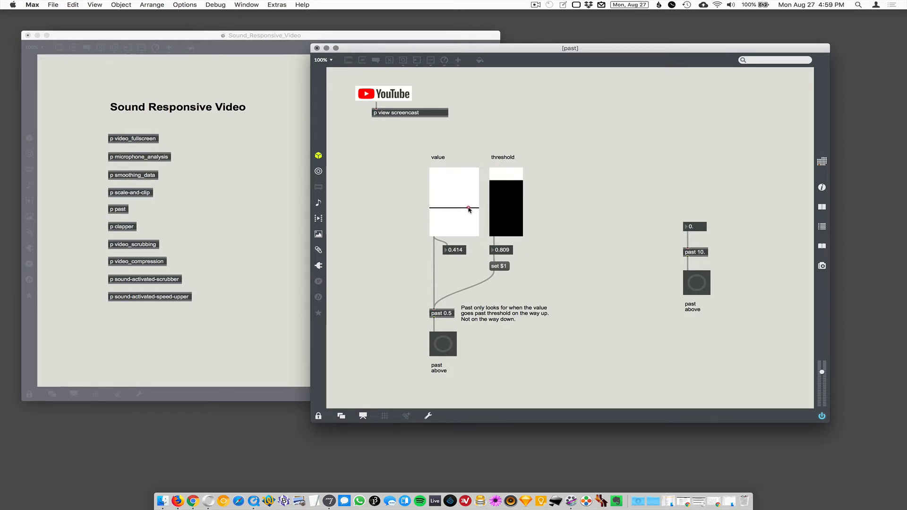
drag(468, 210, 473, 184)
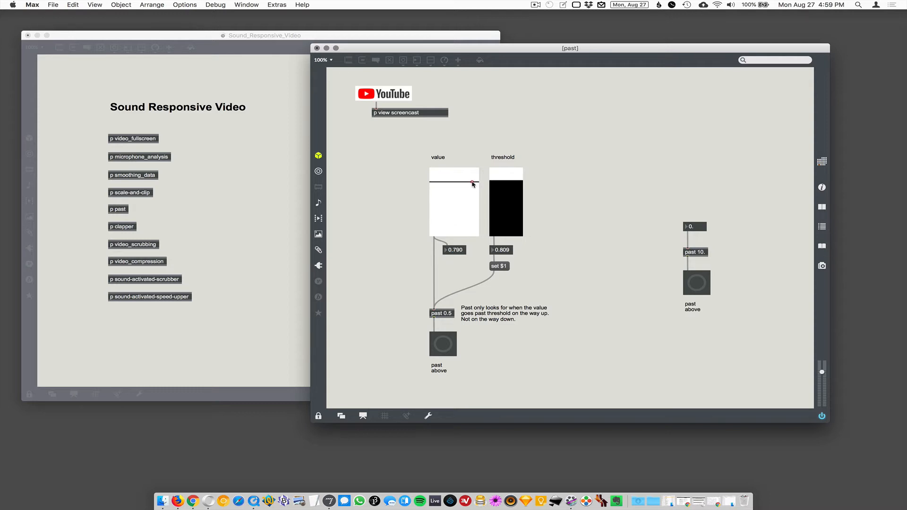
drag(472, 185, 476, 174)
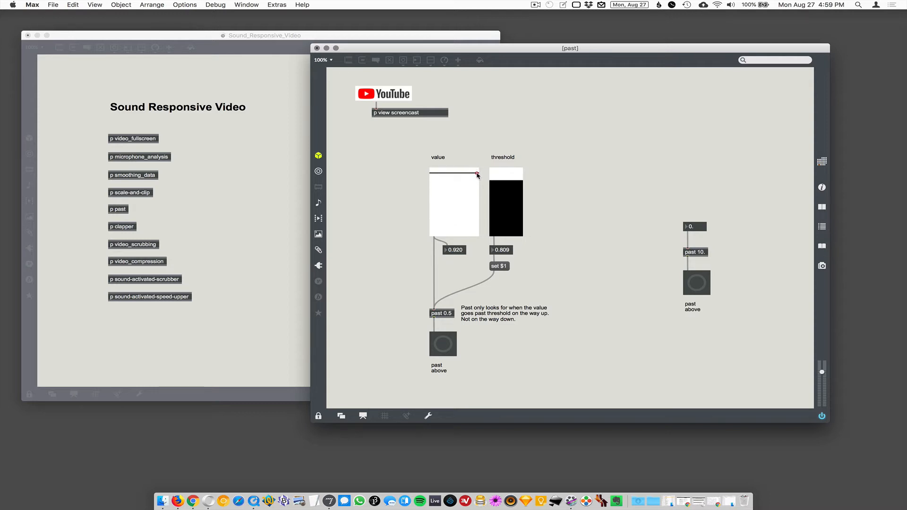
drag(475, 176, 475, 191)
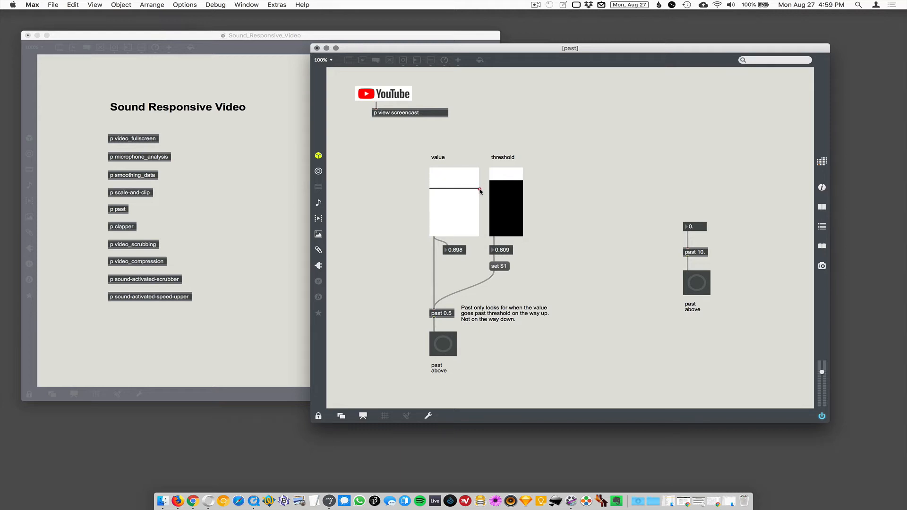
drag(454, 191, 454, 182)
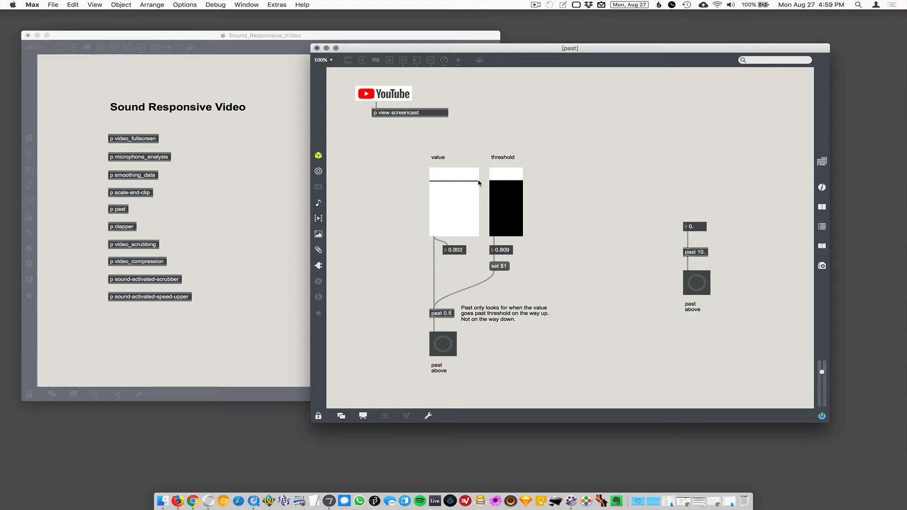
drag(454, 182, 454, 174)
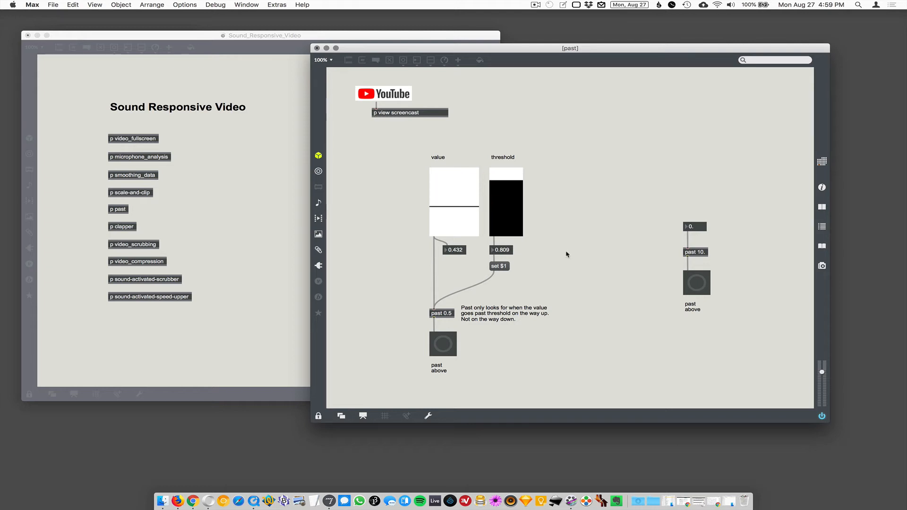
mouse_move(708, 257)
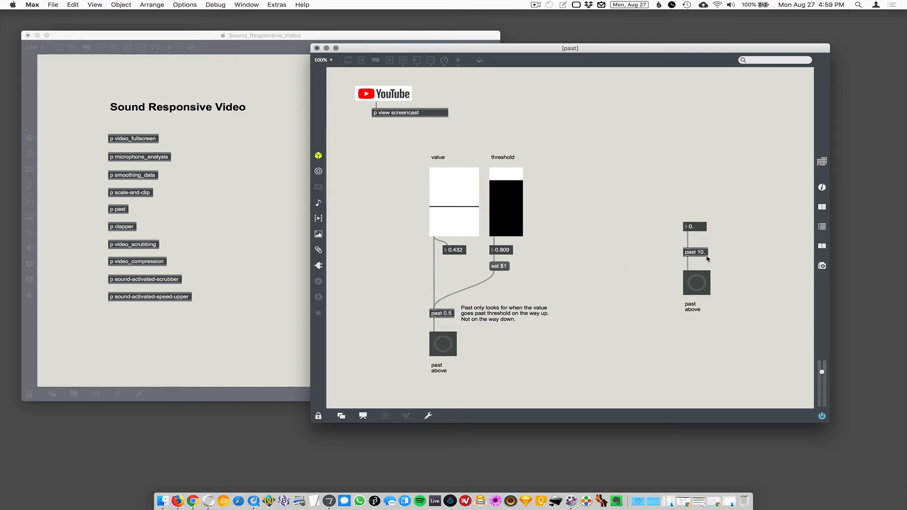
mouse_move(690, 231)
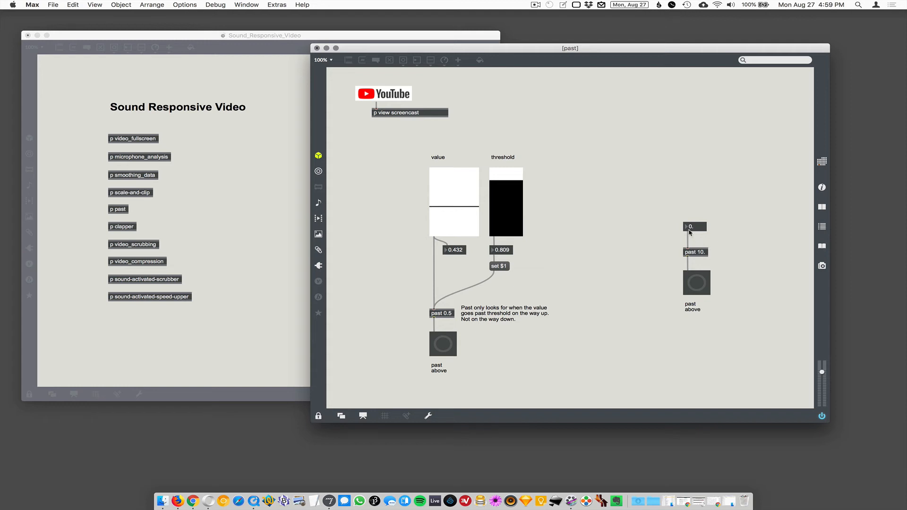